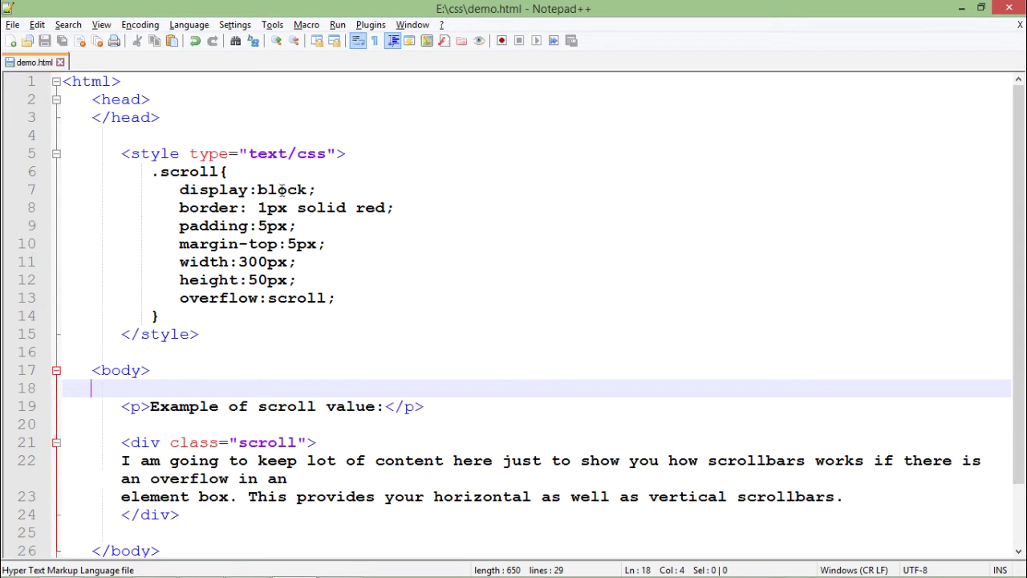
{"action": "mouse_move", "coordinate": [286, 186]}
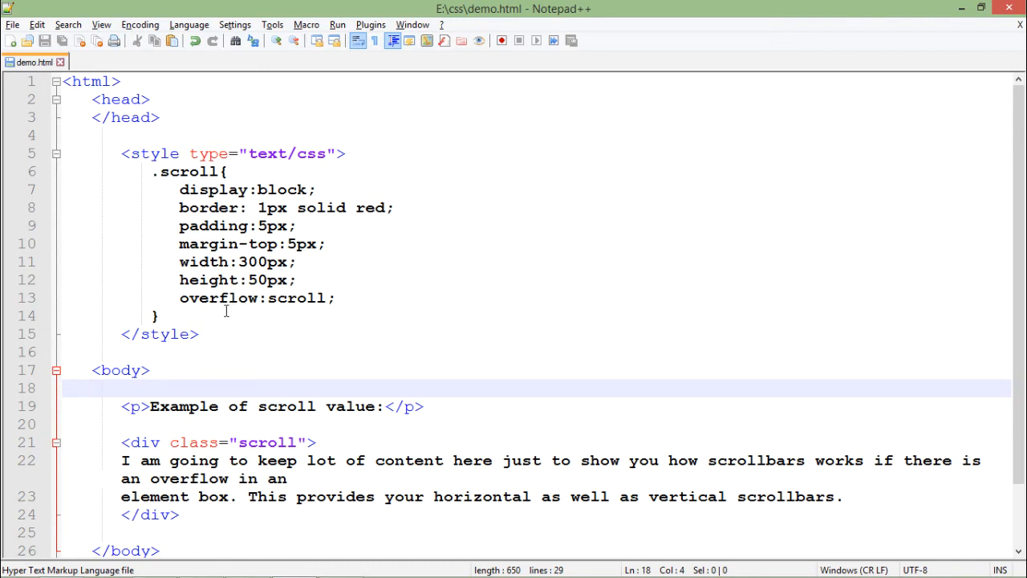
{"action": "left_click", "coordinate": [157, 315]}
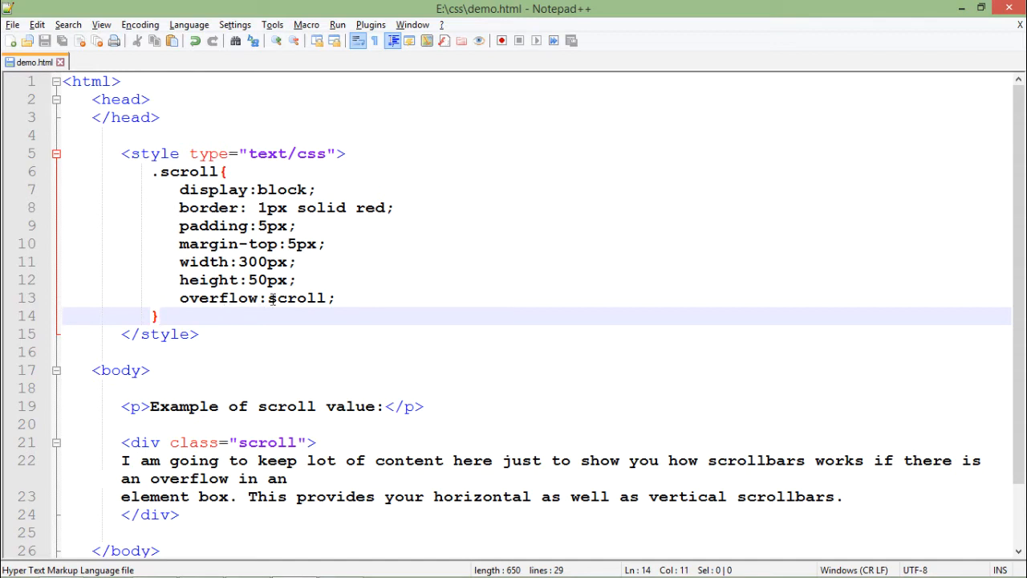
{"action": "double_click", "coordinate": [296, 297]}
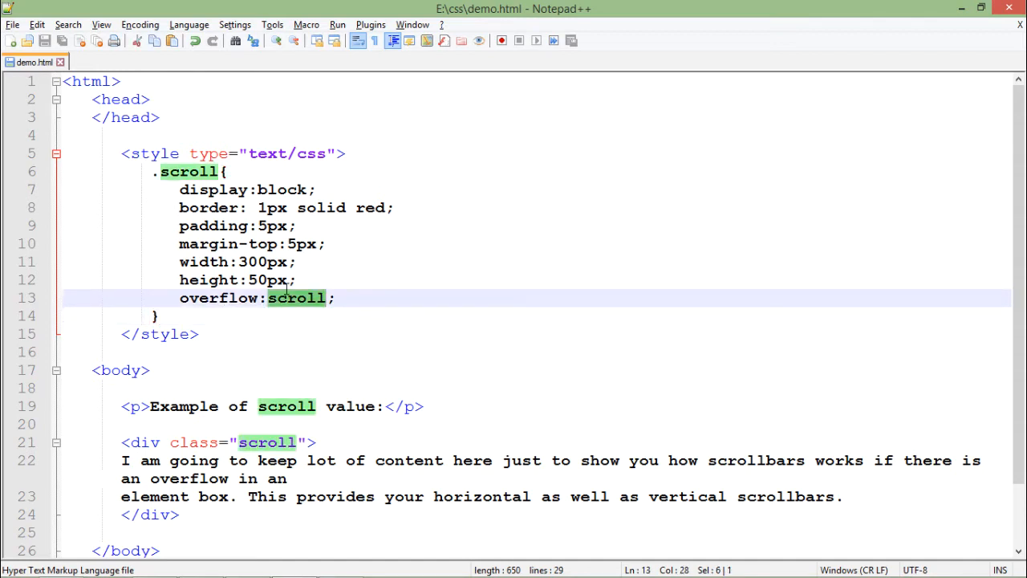
{"action": "mouse_move", "coordinate": [238, 341]}
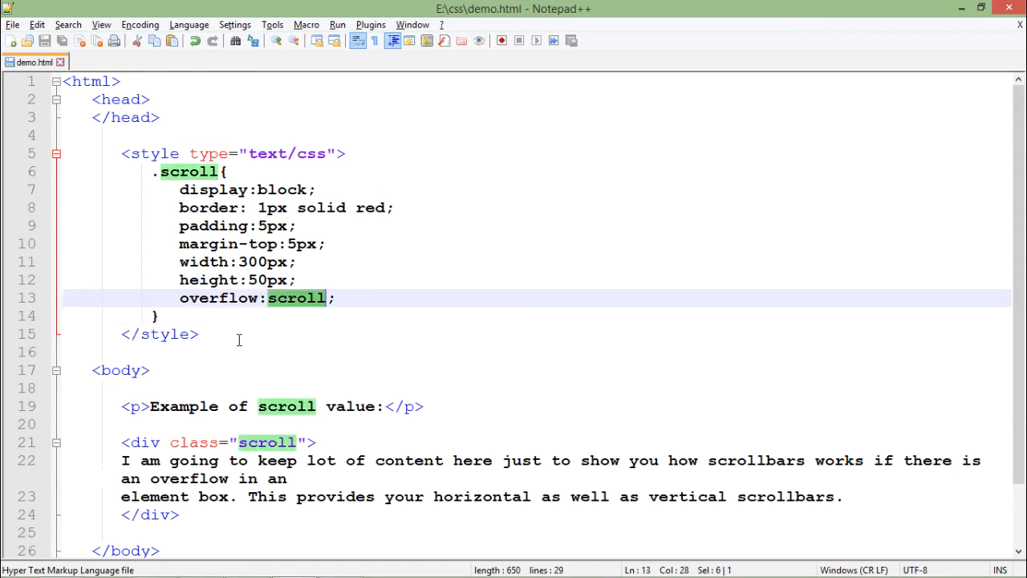
{"action": "left_click", "coordinate": [185, 171]}
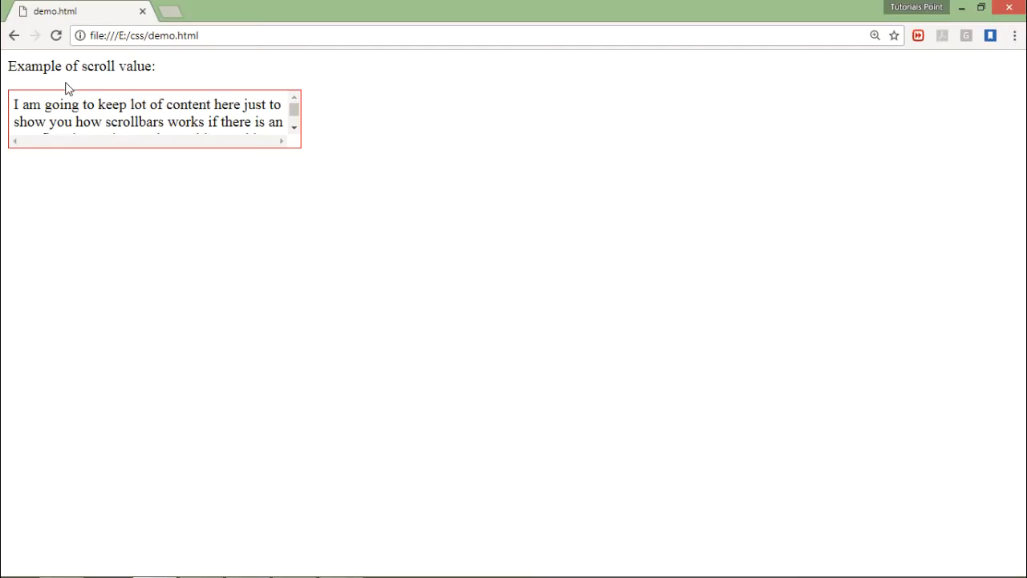
{"action": "mouse_move", "coordinate": [111, 105]}
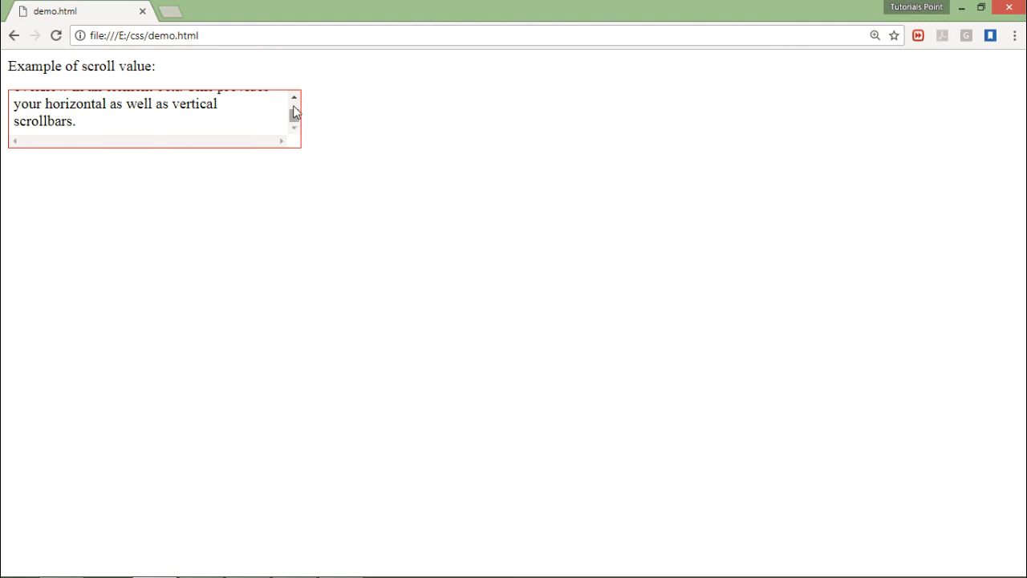
{"action": "left_click", "coordinate": [292, 96]}
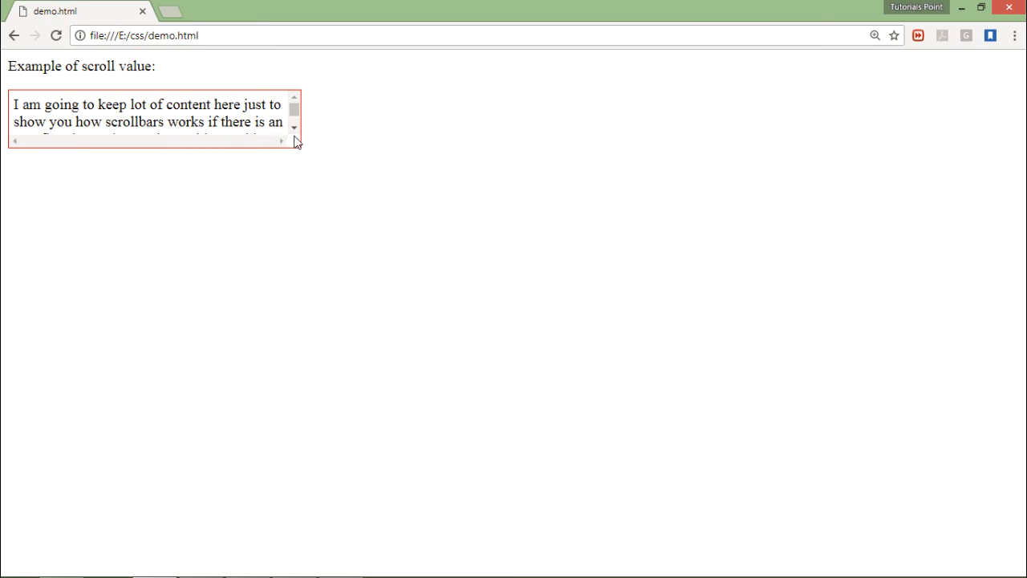
{"action": "mouse_move", "coordinate": [362, 160]}
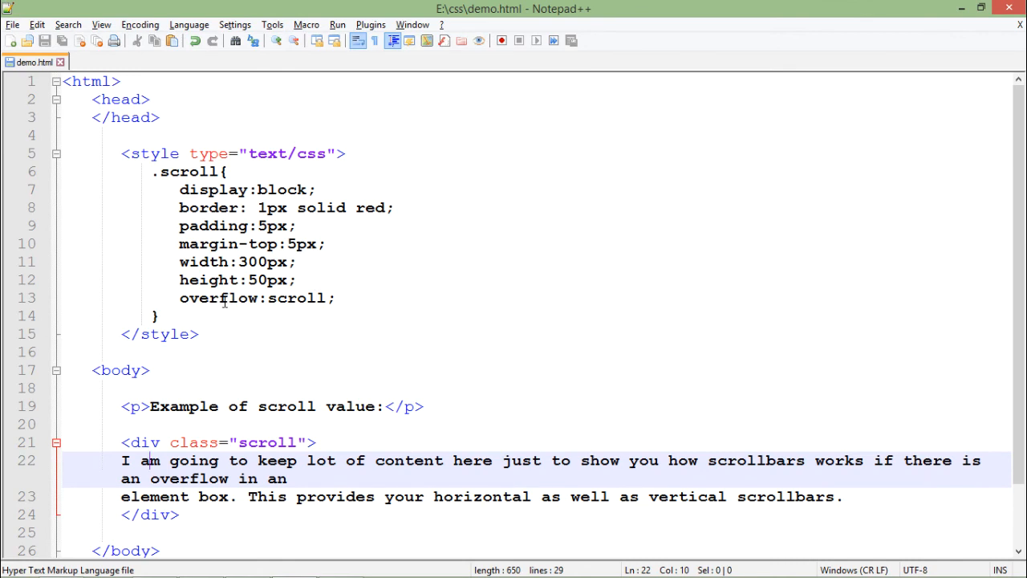
{"action": "double_click", "coordinate": [218, 299]}
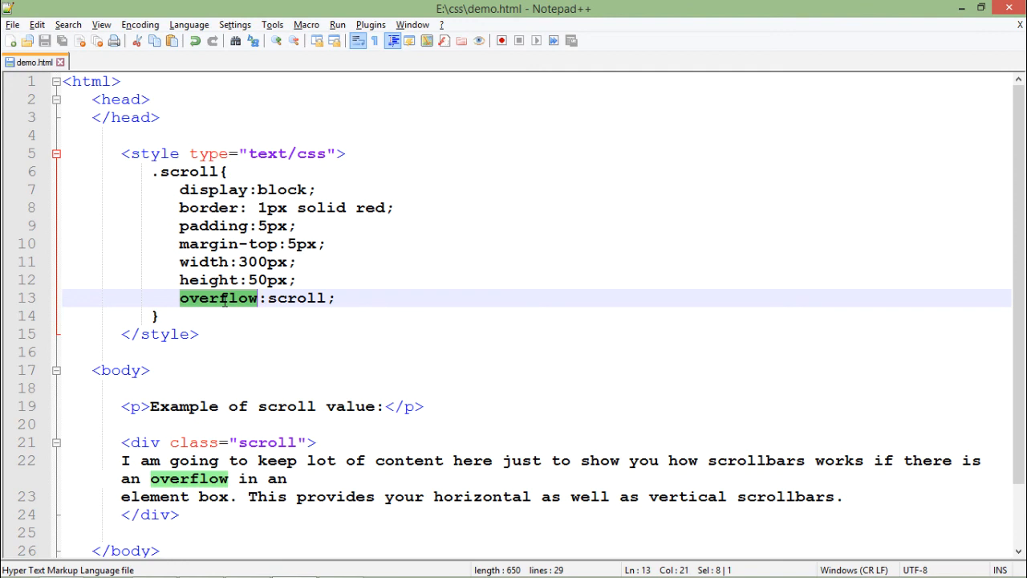
{"action": "double_click", "coordinate": [305, 299]}
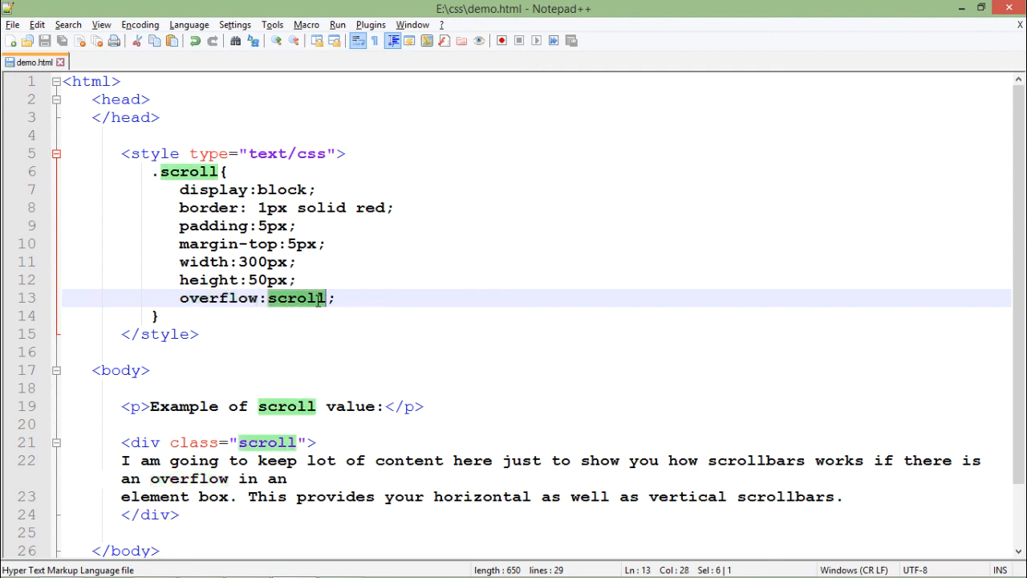
{"action": "mouse_move", "coordinate": [616, 488]}
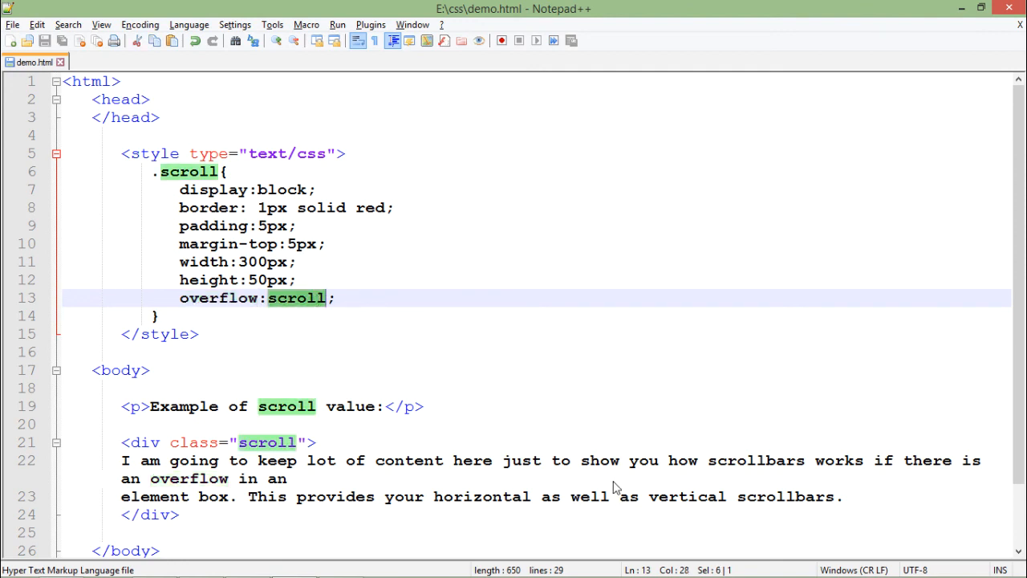
{"action": "double_click", "coordinate": [686, 497]}
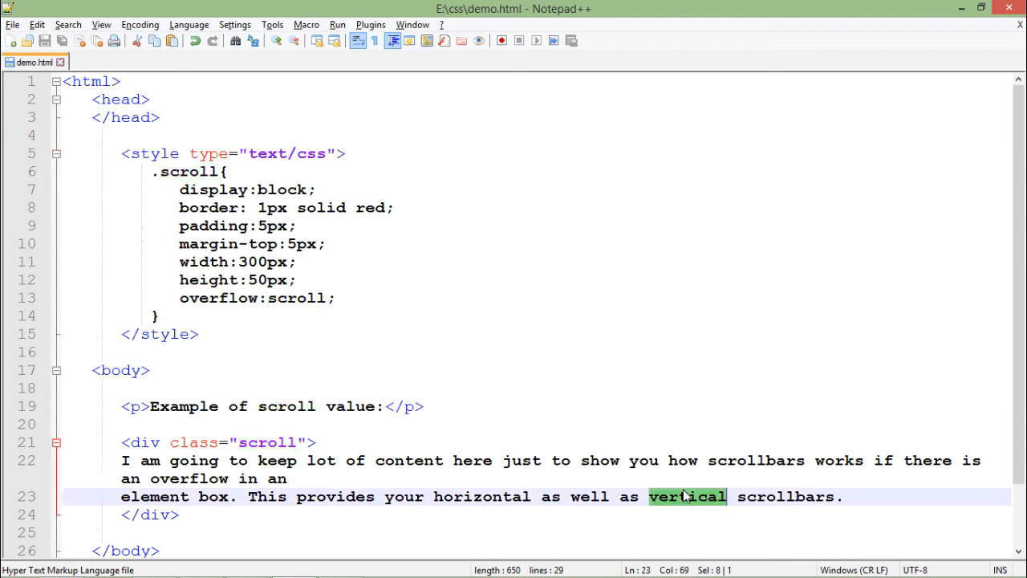